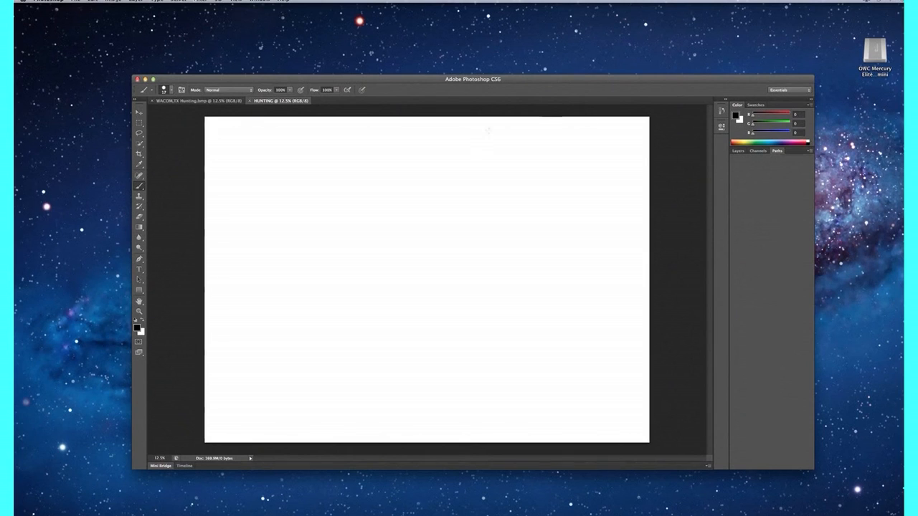
pyautogui.moveTo(364, 209)
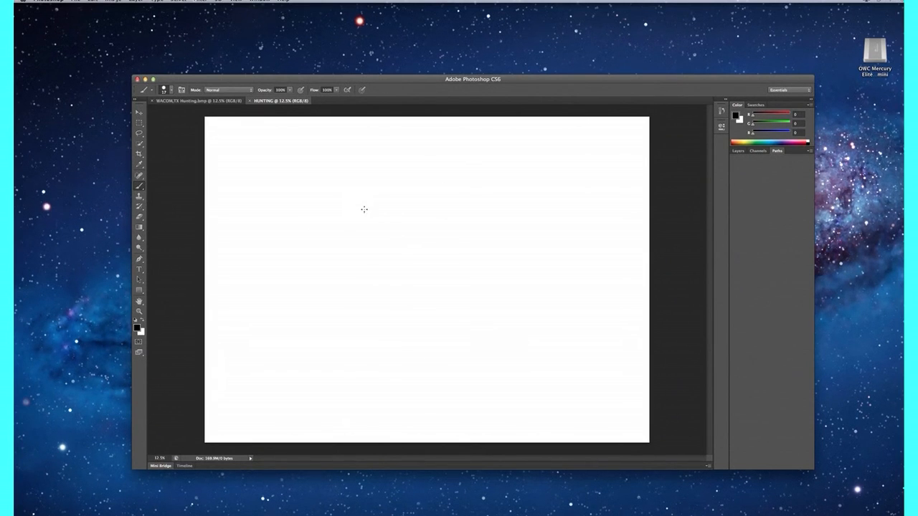
pyautogui.moveTo(324, 234)
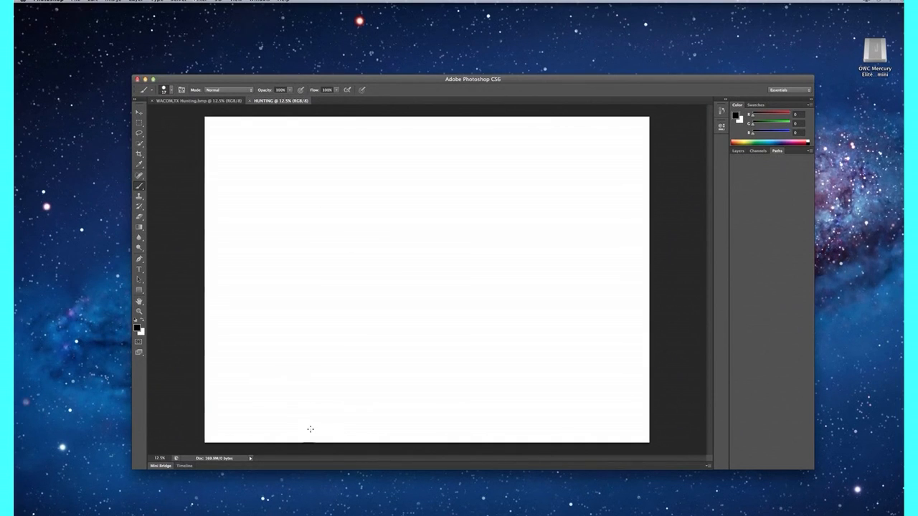
# Step: Sketch the hunter's cap, head, facial features and beard near the bottom-left
pyautogui.moveTo(310, 428); pyautogui.dragTo(304, 442)
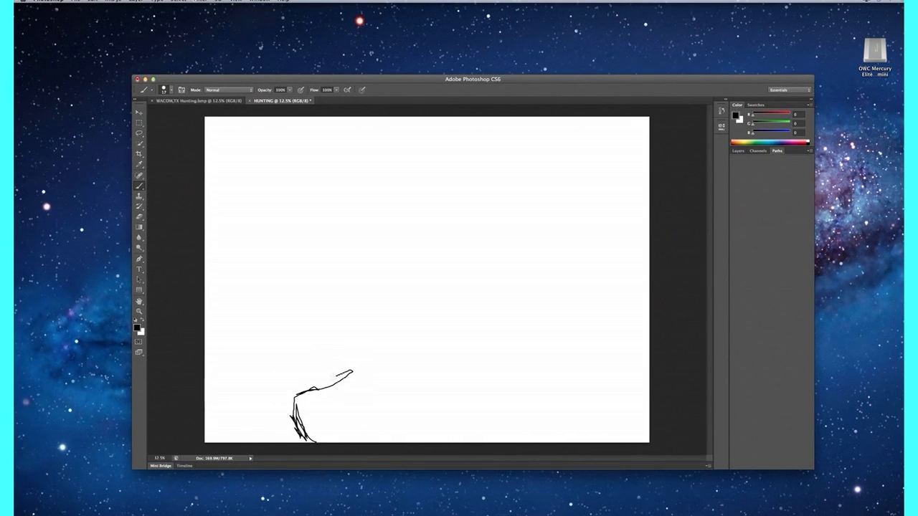
pyautogui.moveTo(309, 387); pyautogui.dragTo(294, 366)
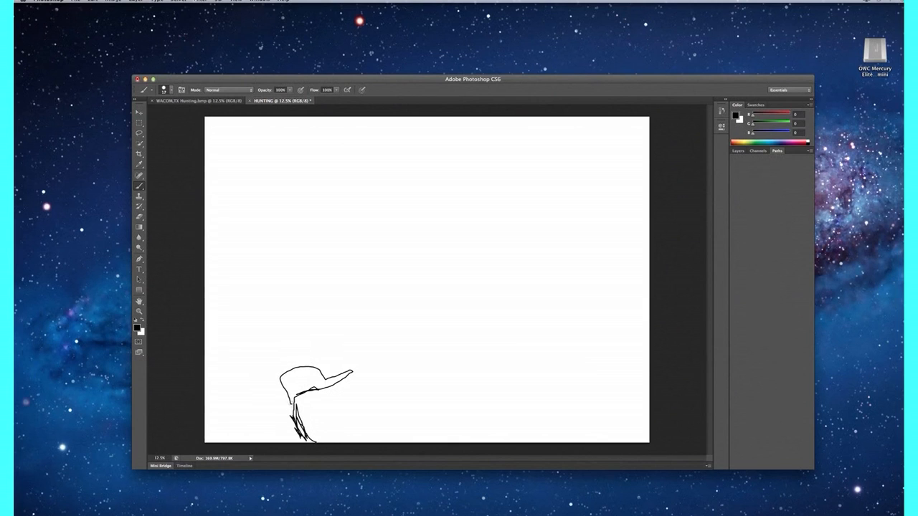
pyautogui.moveTo(299, 387); pyautogui.dragTo(316, 413)
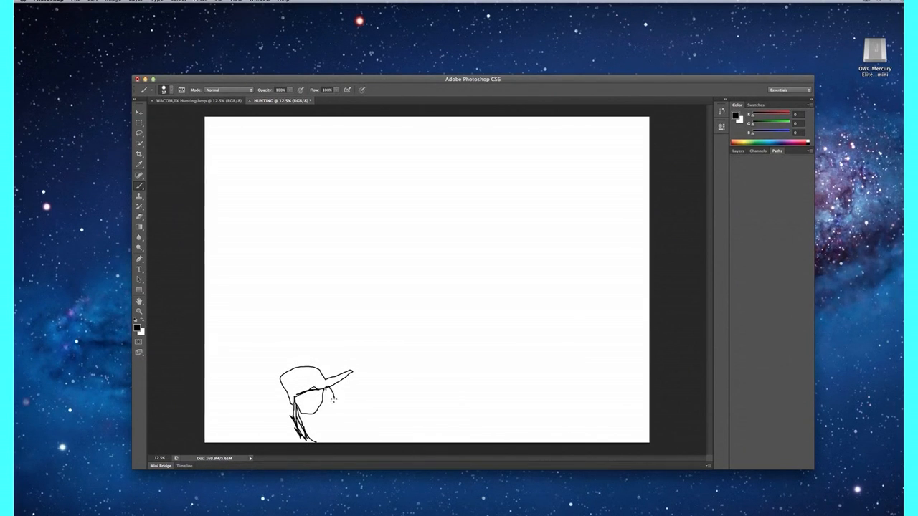
pyautogui.moveTo(330, 398); pyautogui.dragTo(343, 416)
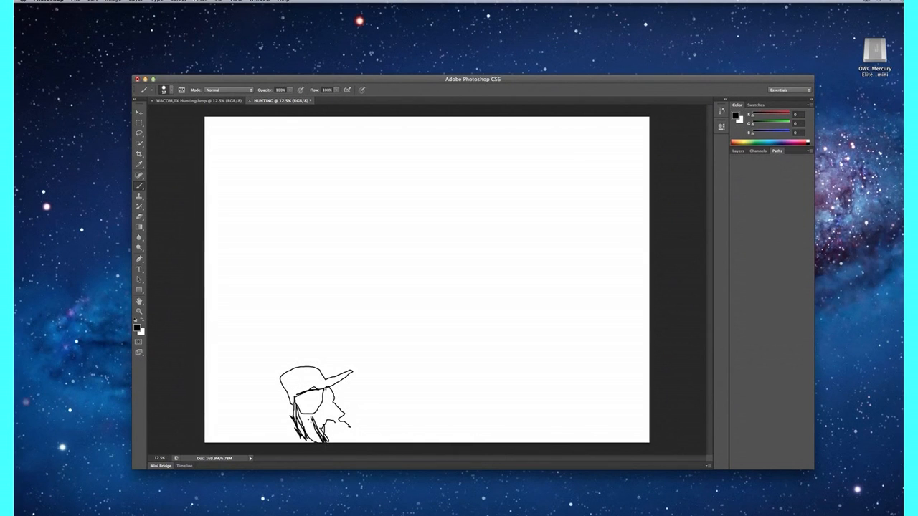
pyautogui.moveTo(308, 419); pyautogui.dragTo(341, 442)
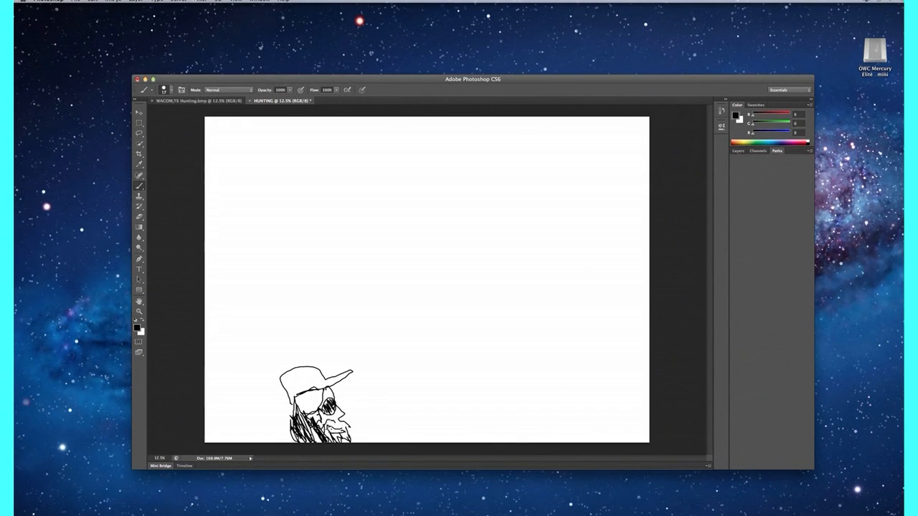
pyautogui.moveTo(290, 379); pyautogui.dragTo(309, 385)
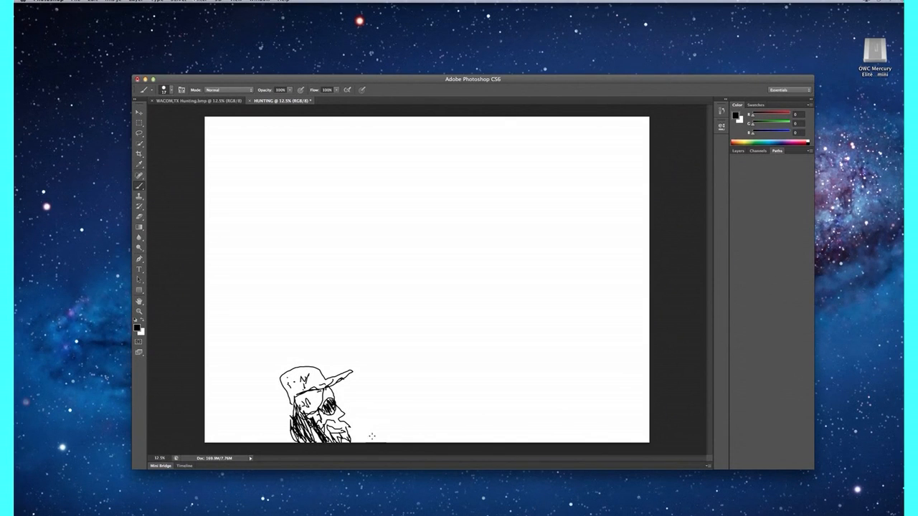
# Step: Draw the rifle barrel as a long line rising to the right
pyautogui.moveTo(373, 442); pyautogui.dragTo(422, 381)
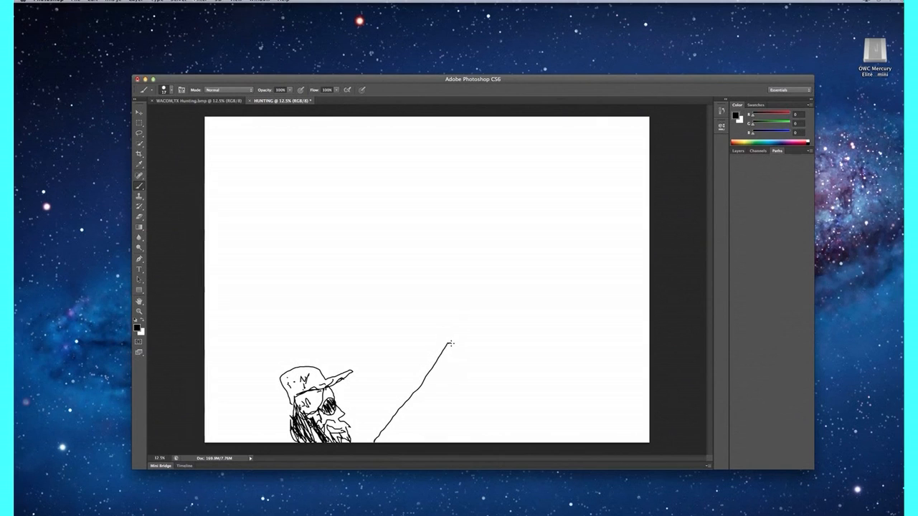
# Step: Build up the rifle's barrel and stock along the diagonal line
pyautogui.moveTo(450, 356); pyautogui.dragTo(444, 359)
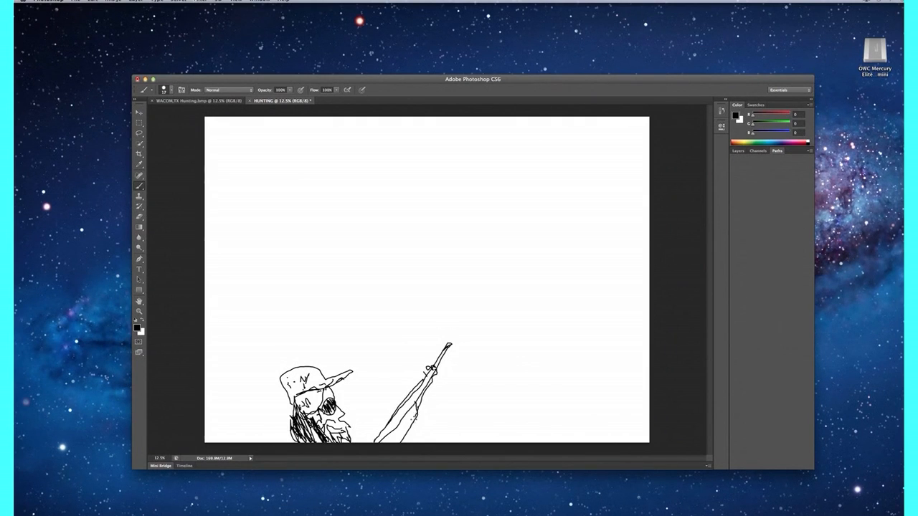
pyautogui.click(413, 437)
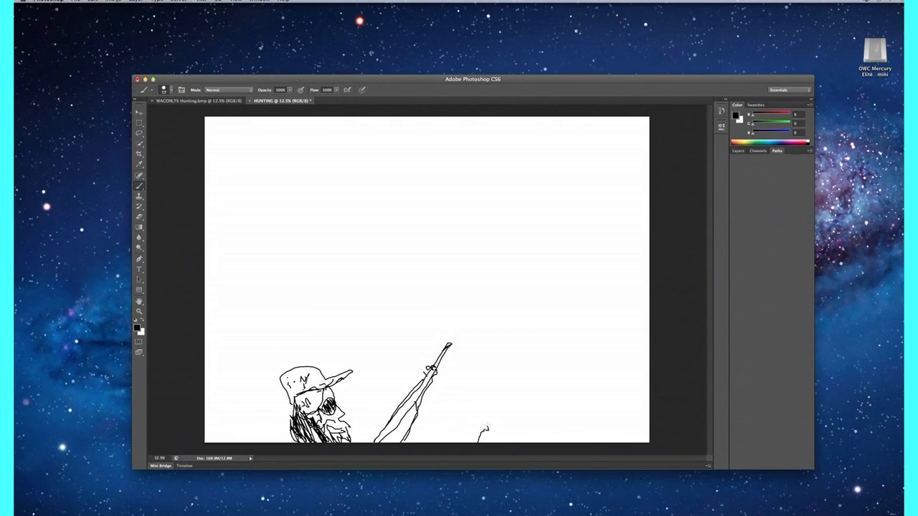
# Step: Draw the jagged crag outline climbing to the right edge and begin the eagle shape at the top
pyautogui.moveTo(486, 434); pyautogui.dragTo(514, 328)
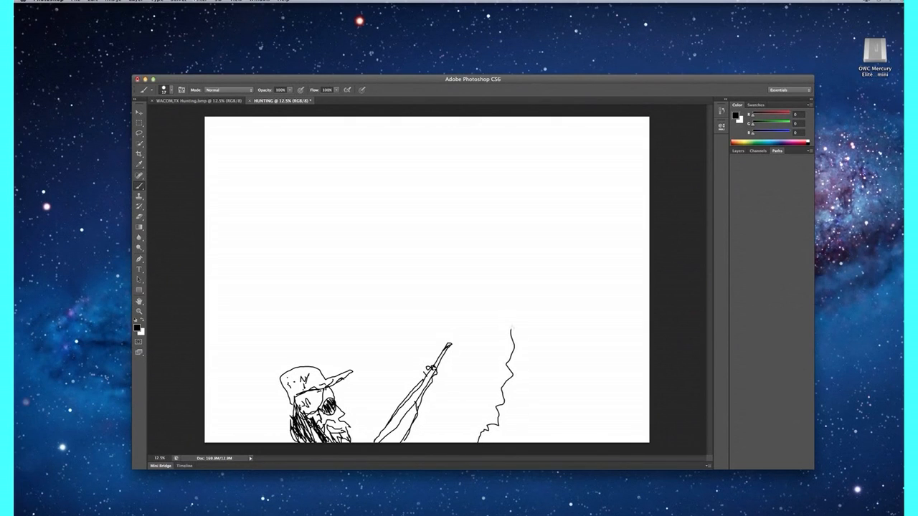
pyautogui.moveTo(513, 327); pyautogui.dragTo(559, 289)
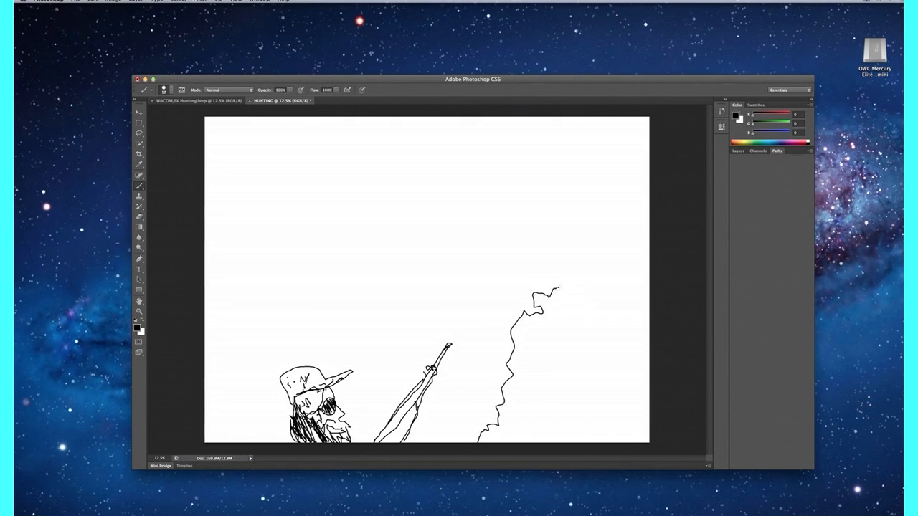
pyautogui.moveTo(559, 290); pyautogui.dragTo(595, 241)
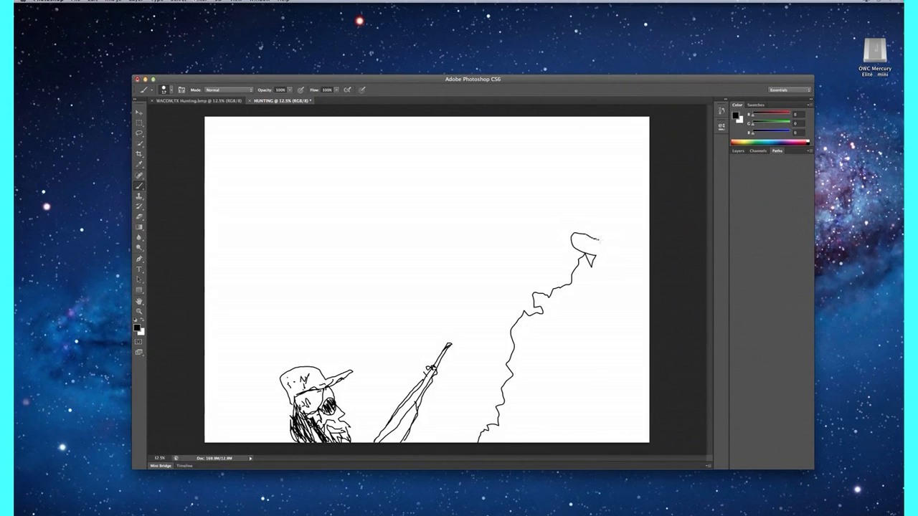
pyautogui.moveTo(581, 255); pyautogui.dragTo(643, 210)
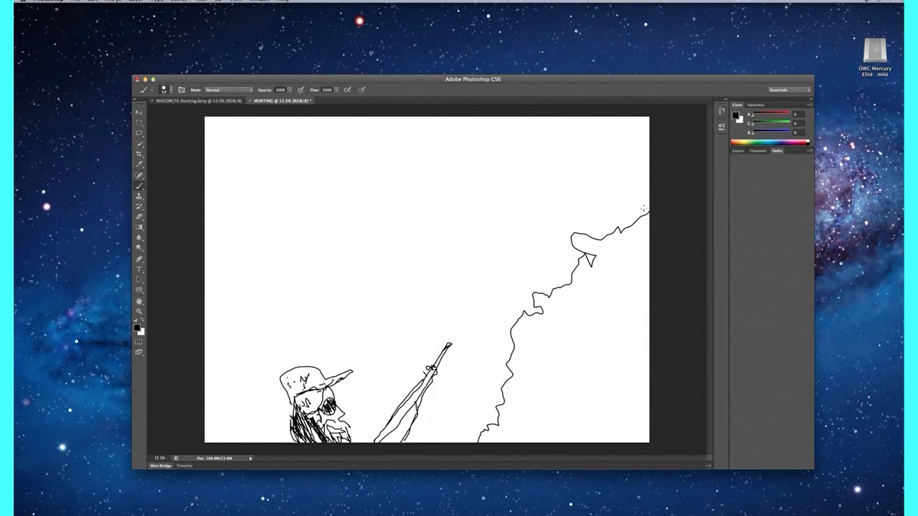
pyautogui.moveTo(644, 208); pyautogui.dragTo(619, 228)
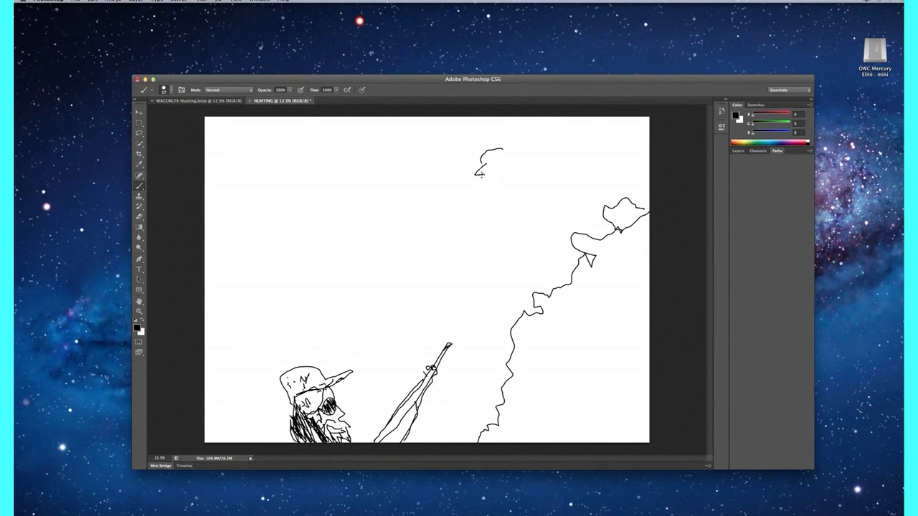
# Step: Sketch the eagle's head, beak and spread wings near the top
pyautogui.moveTo(482, 175); pyautogui.dragTo(491, 179)
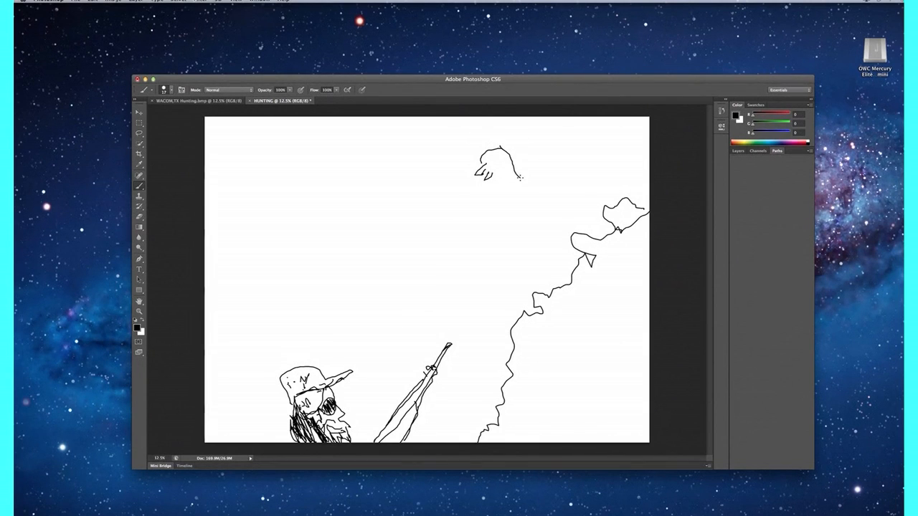
pyautogui.moveTo(514, 169); pyautogui.dragTo(505, 186)
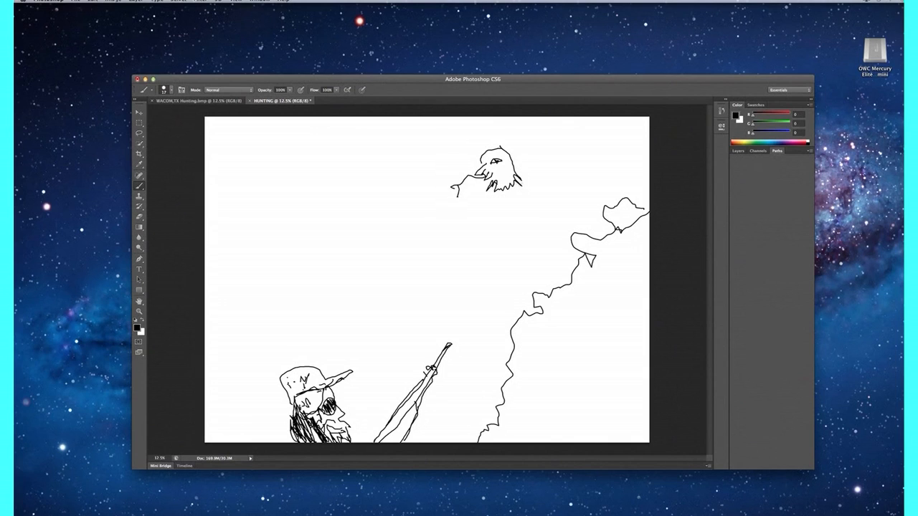
pyautogui.moveTo(516, 180); pyautogui.dragTo(587, 154)
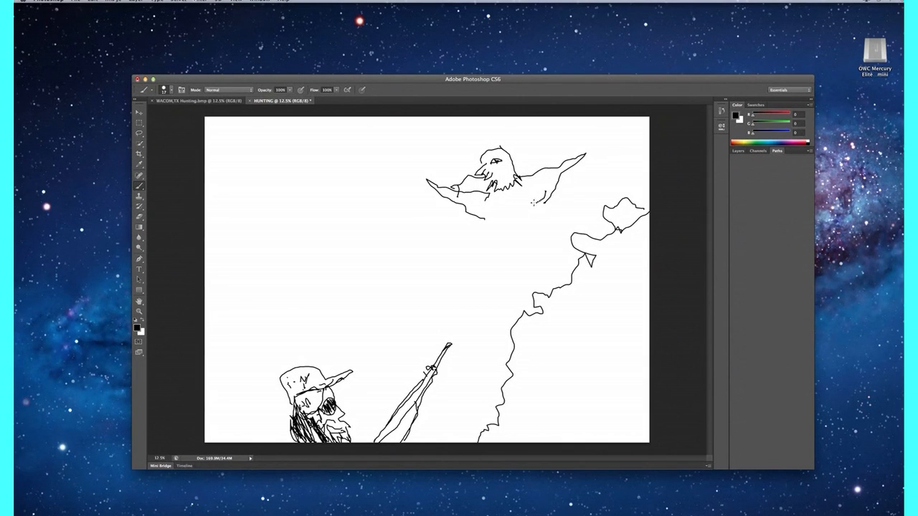
pyautogui.click(531, 218)
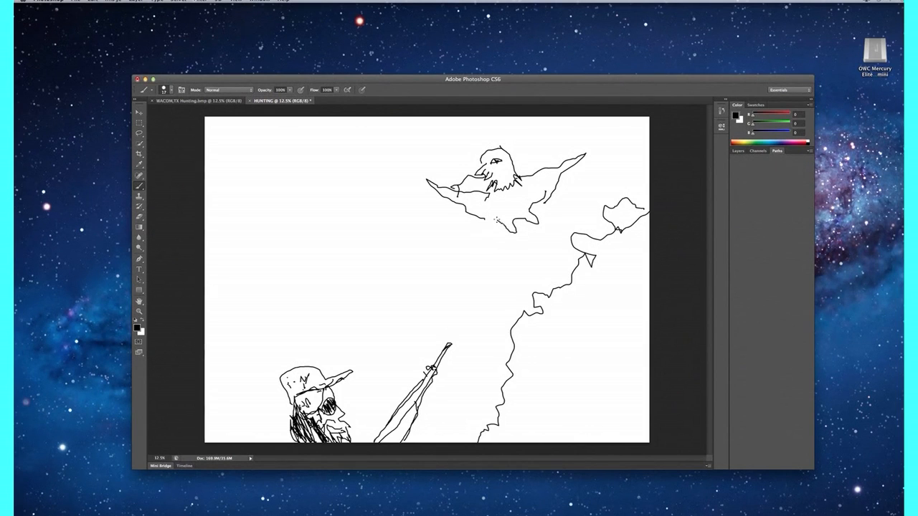
pyautogui.click(502, 229)
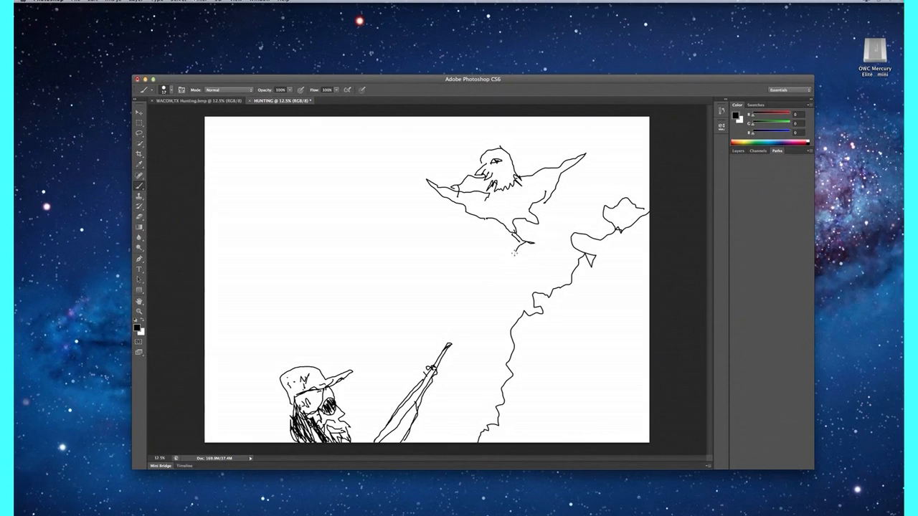
# Step: Draw a small bird beneath the eagle above the crag
pyautogui.moveTo(516, 251); pyautogui.dragTo(545, 230)
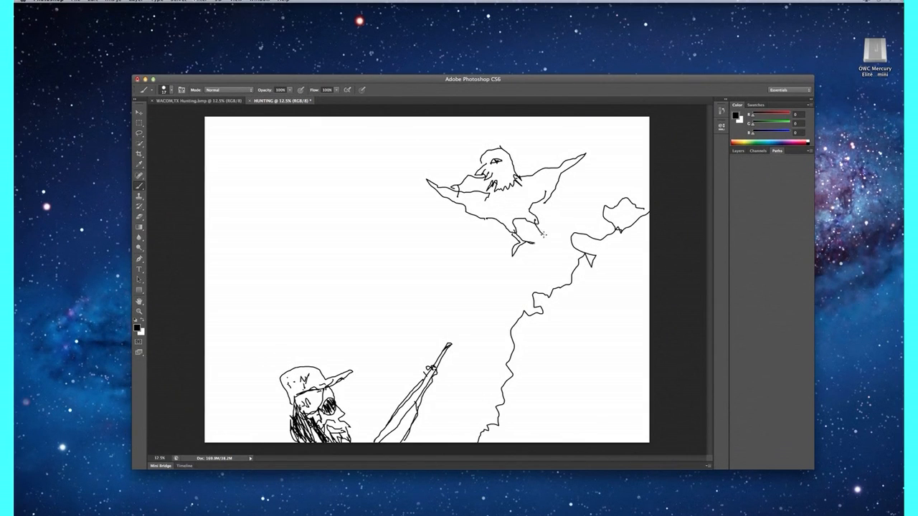
pyautogui.moveTo(536, 221); pyautogui.dragTo(563, 236)
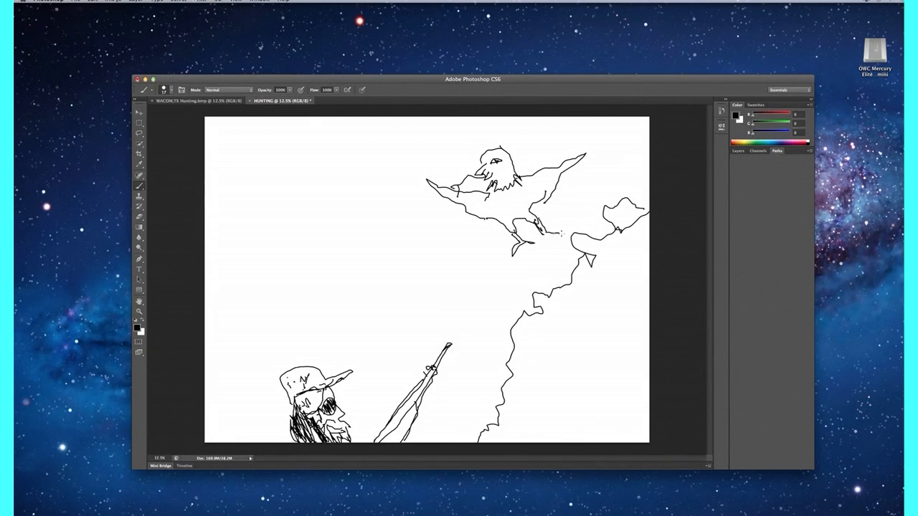
pyautogui.moveTo(562, 232); pyautogui.dragTo(547, 247)
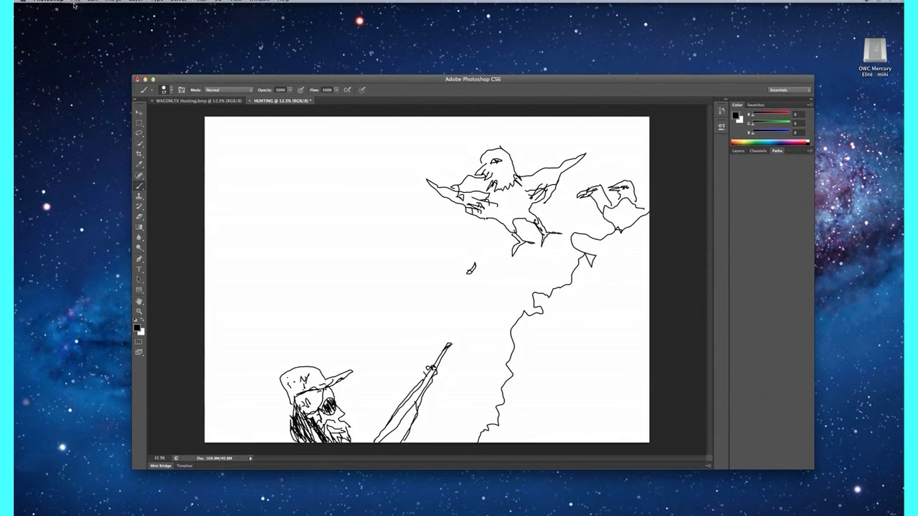
# Step: Save the drawing as HUNTING in BMP format on the Desktop, accepting the BMP options
pyautogui.click(92, 2)
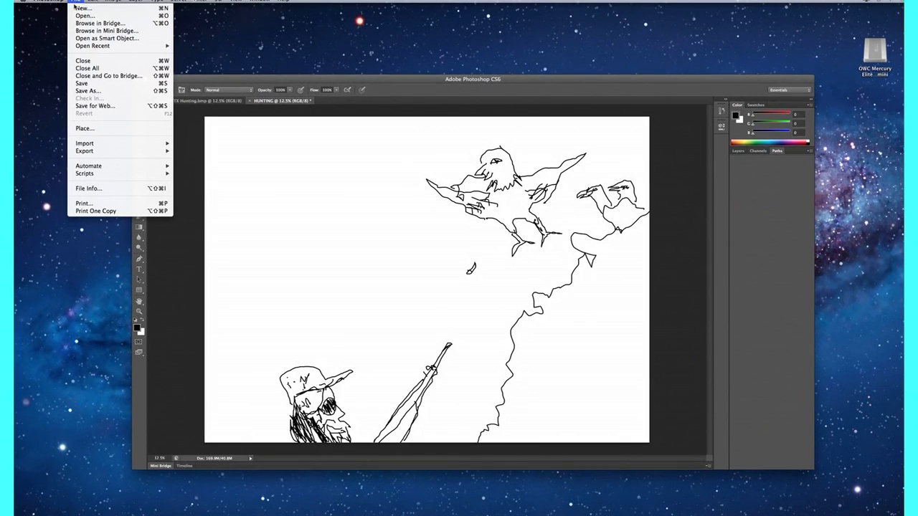
pyautogui.moveTo(86, 68)
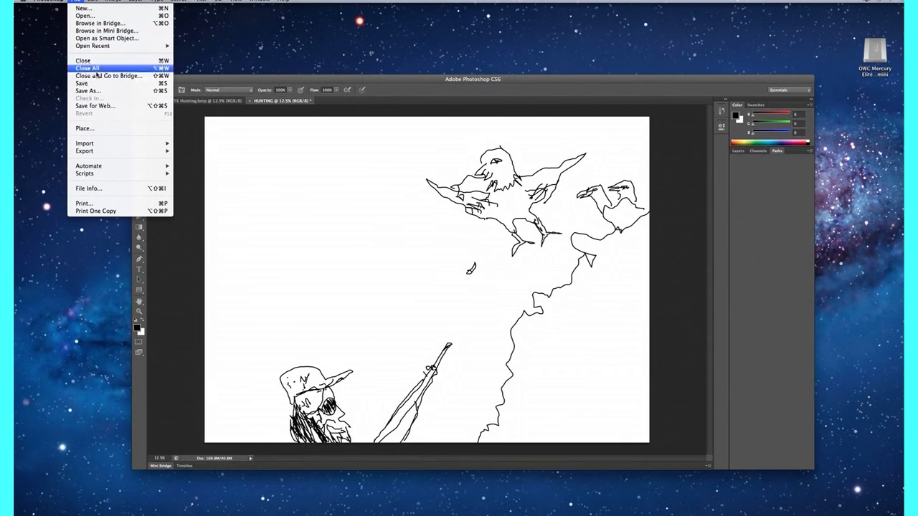
pyautogui.moveTo(87, 90)
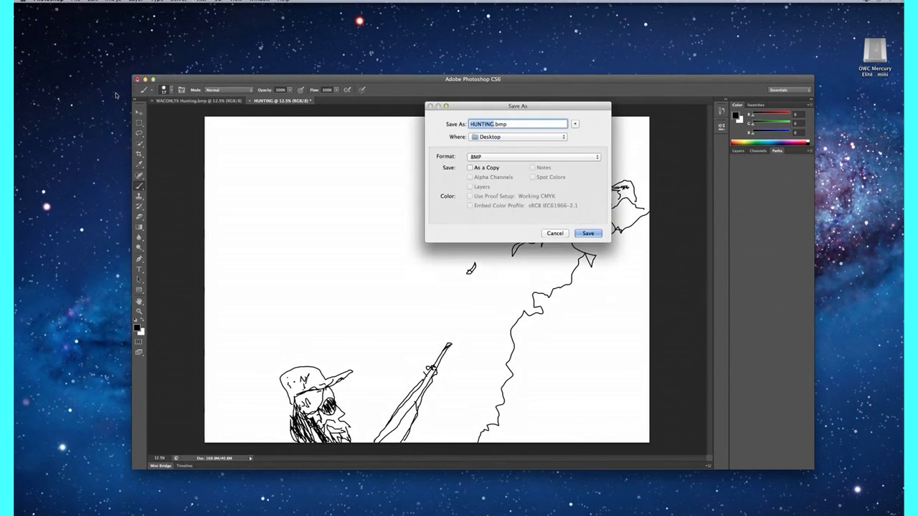
pyautogui.click(533, 156)
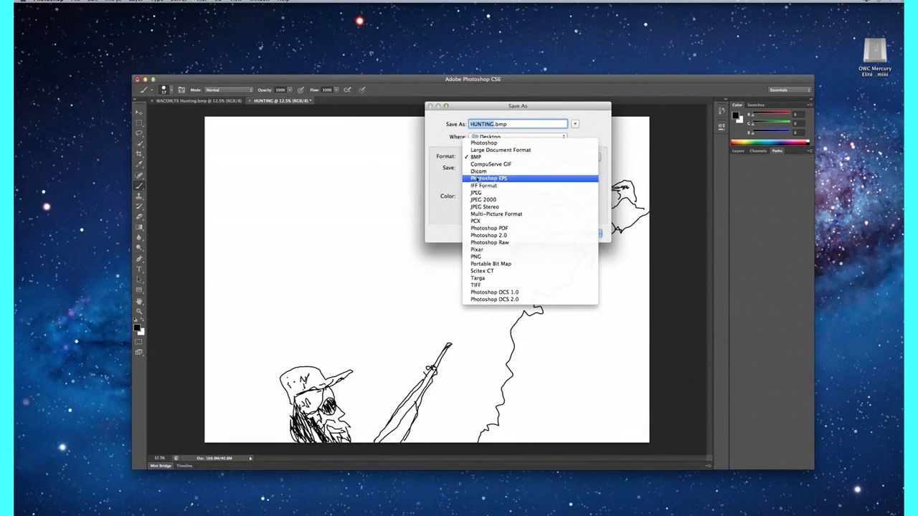
pyautogui.click(476, 156)
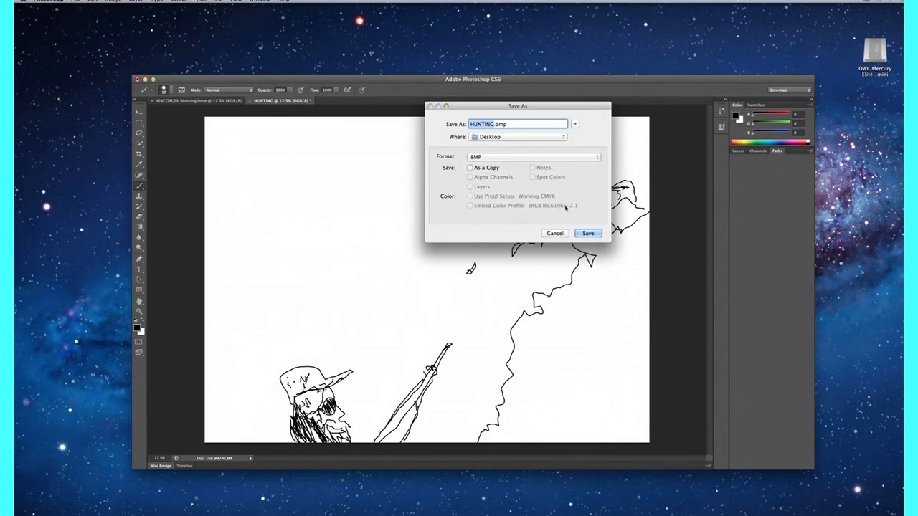
pyautogui.click(588, 232)
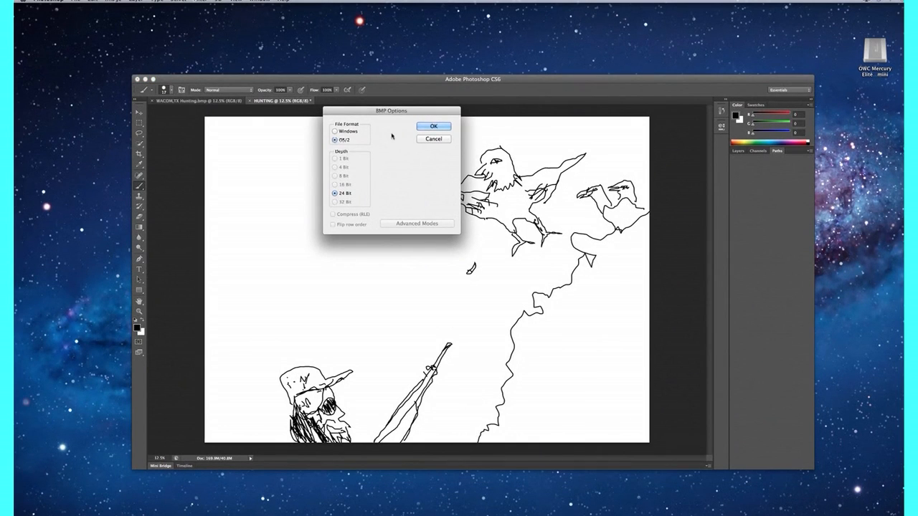
pyautogui.click(433, 126)
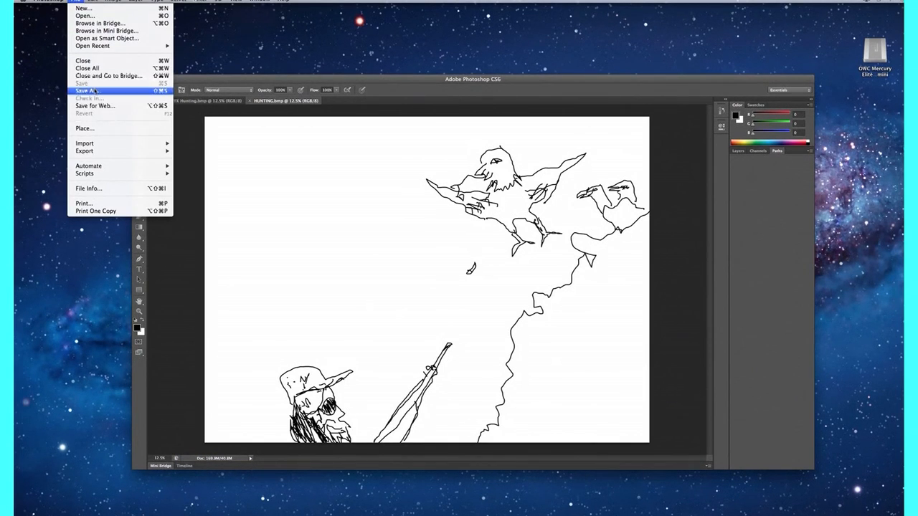
pyautogui.moveTo(89, 95)
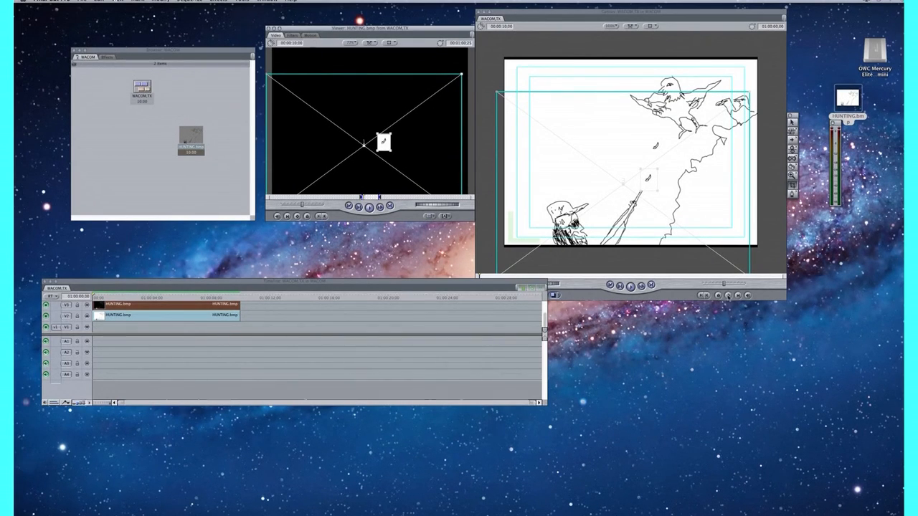
pyautogui.moveTo(729, 295)
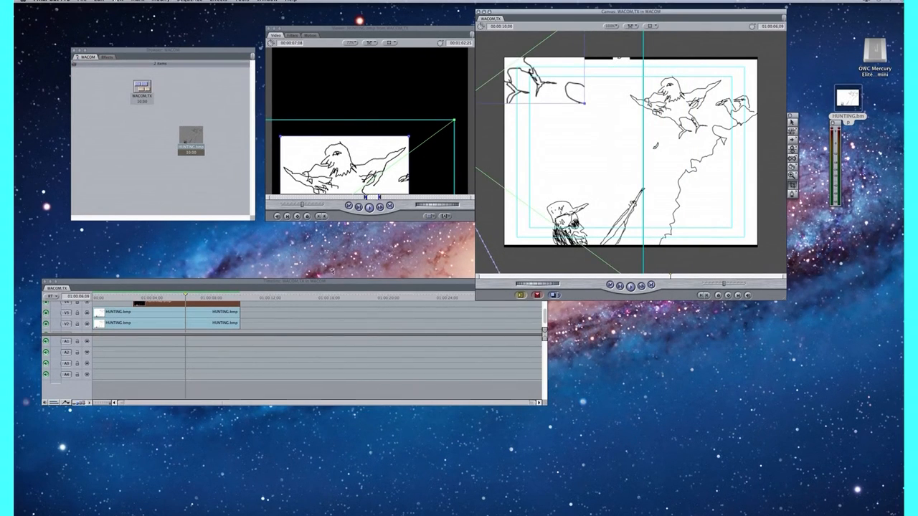
# Step: Select the HUNTING clip in the Timeline and bring up its Change Speed settings
pyautogui.click(167, 297)
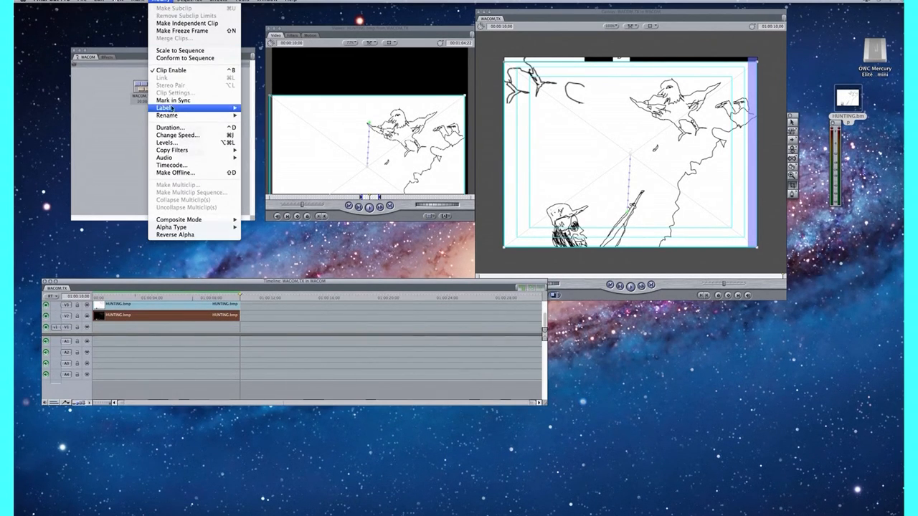
pyautogui.moveTo(172, 172)
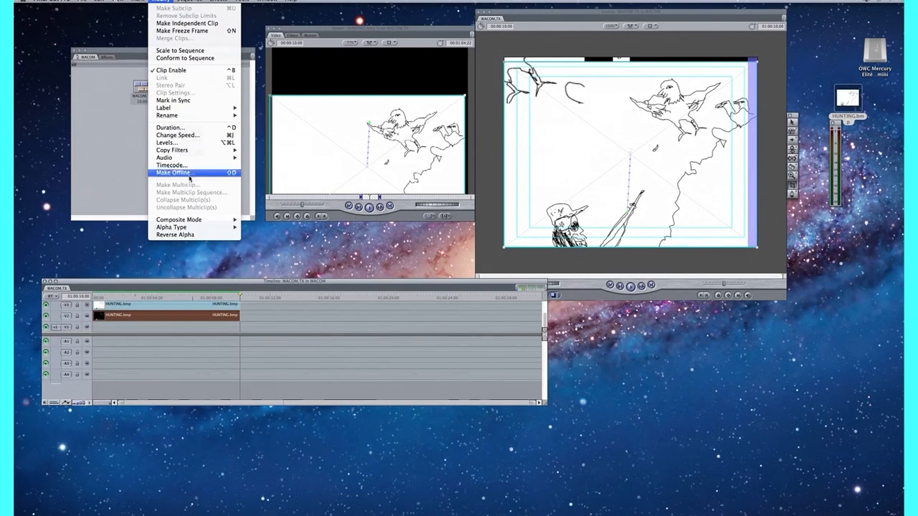
pyautogui.moveTo(177, 134)
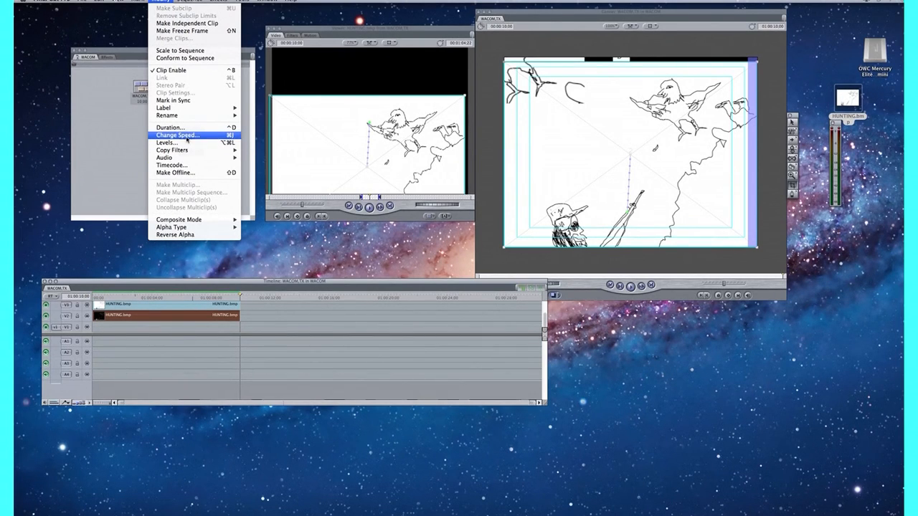
pyautogui.click(175, 134)
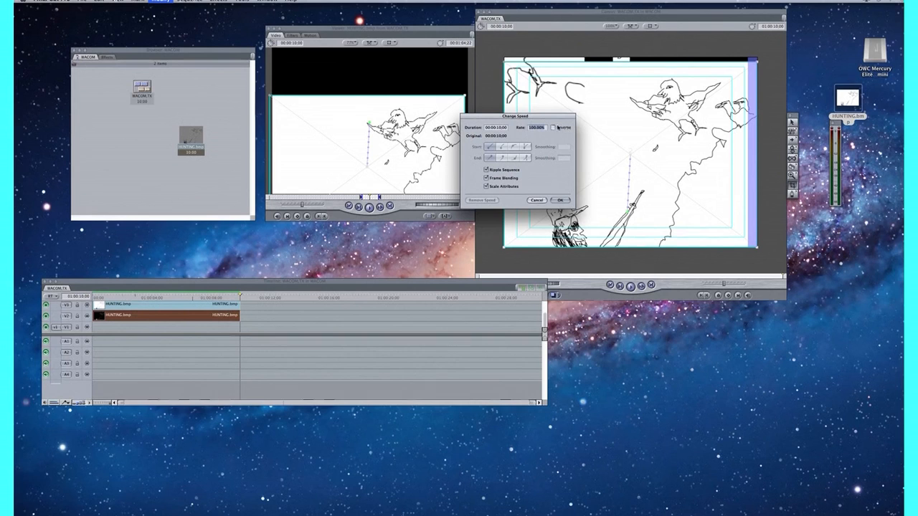
# Step: Confirm the Change Speed dialog to apply the new speed to the HUNTING clip
pyautogui.click(559, 201)
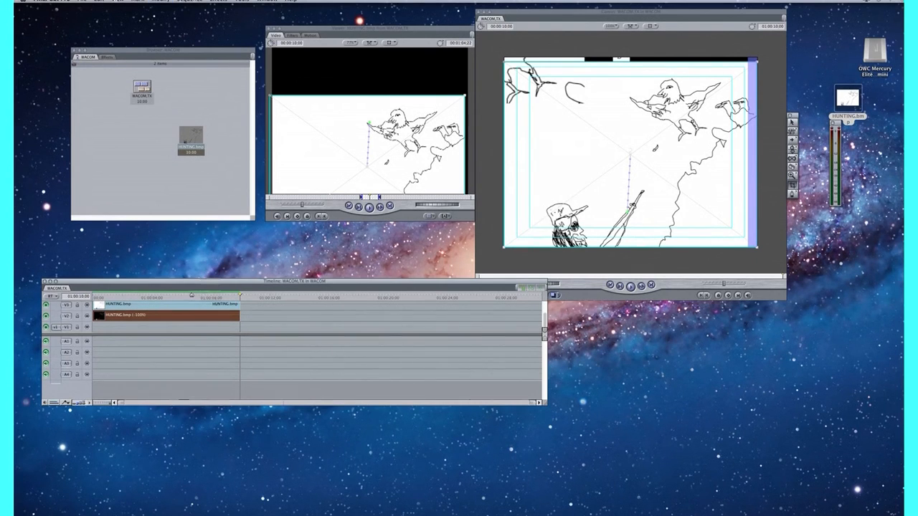